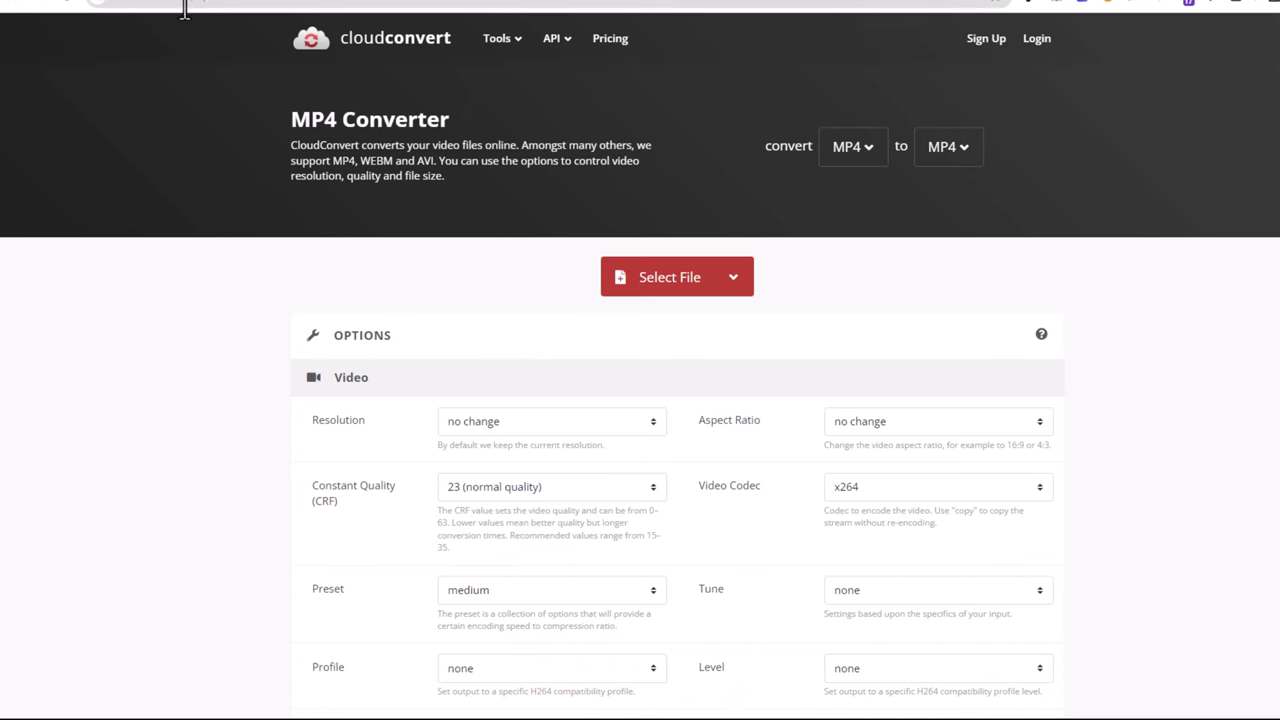
{"action": "mouse_move", "coordinate": [382, 253]}
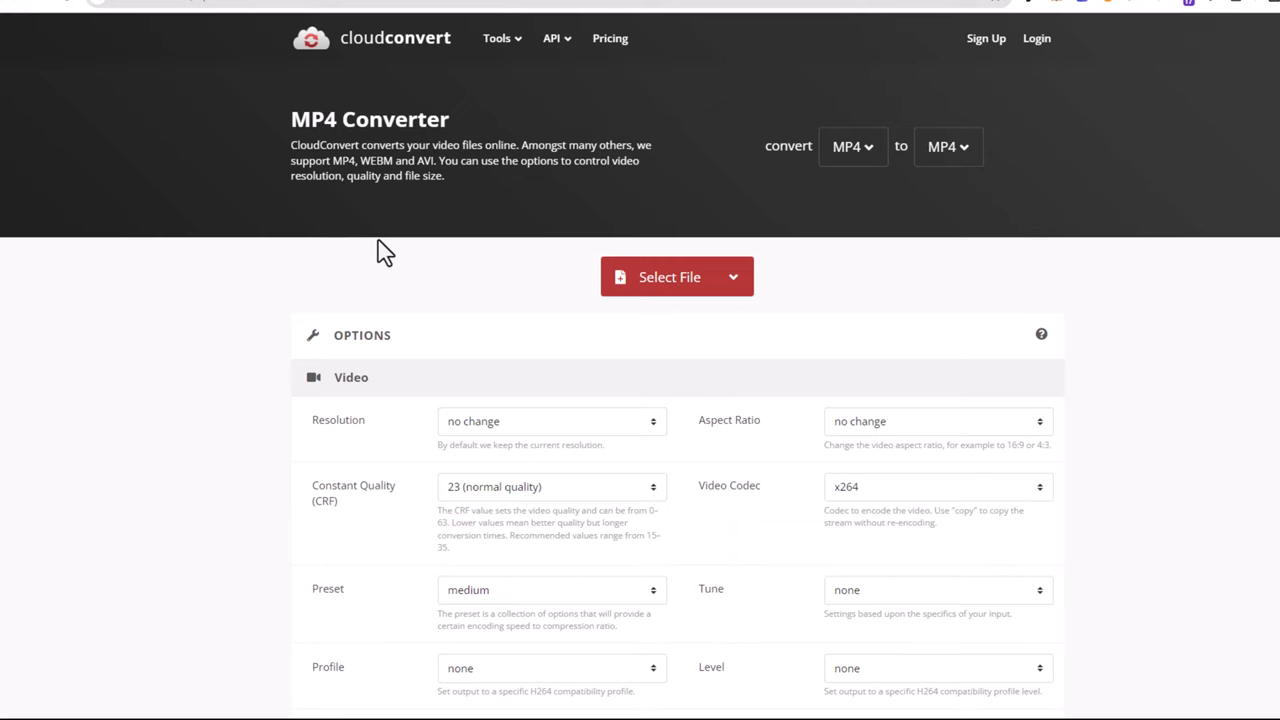
Upload the 'How To Convert Video To Audio Convert MP4 To MP3' video from the PC
{"action": "left_click", "coordinate": [671, 277]}
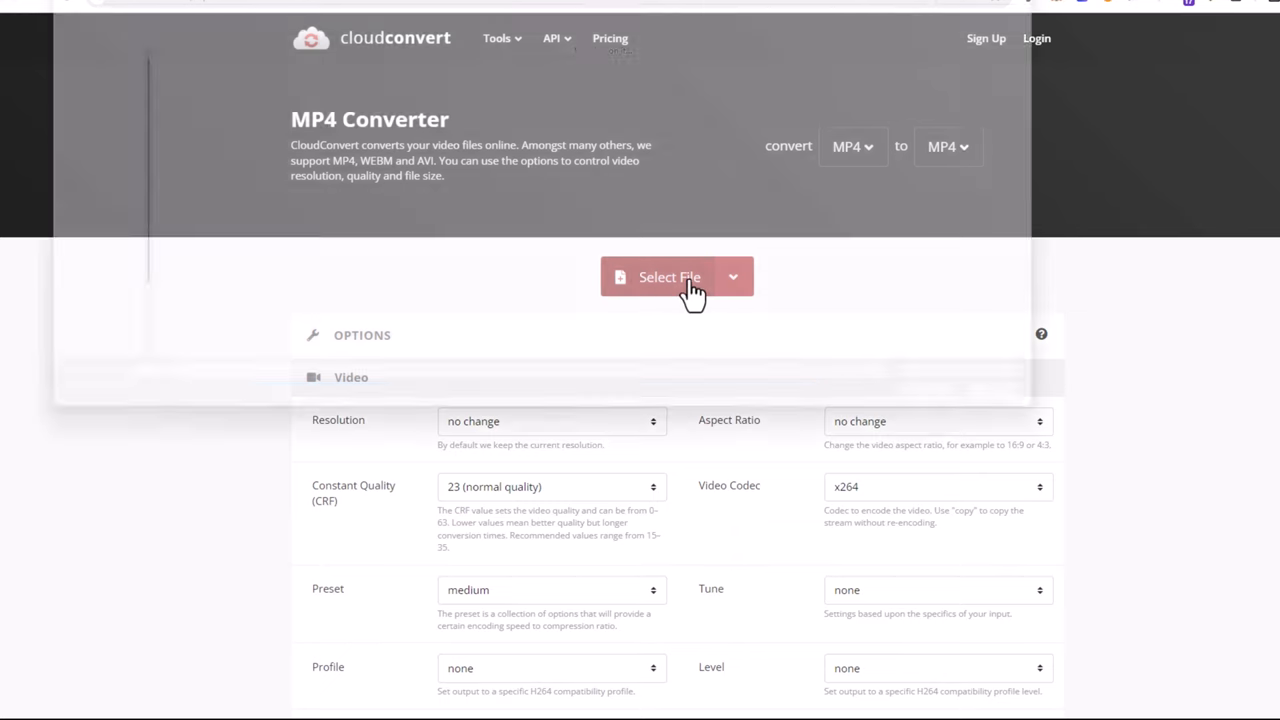
{"action": "left_click", "coordinate": [672, 277]}
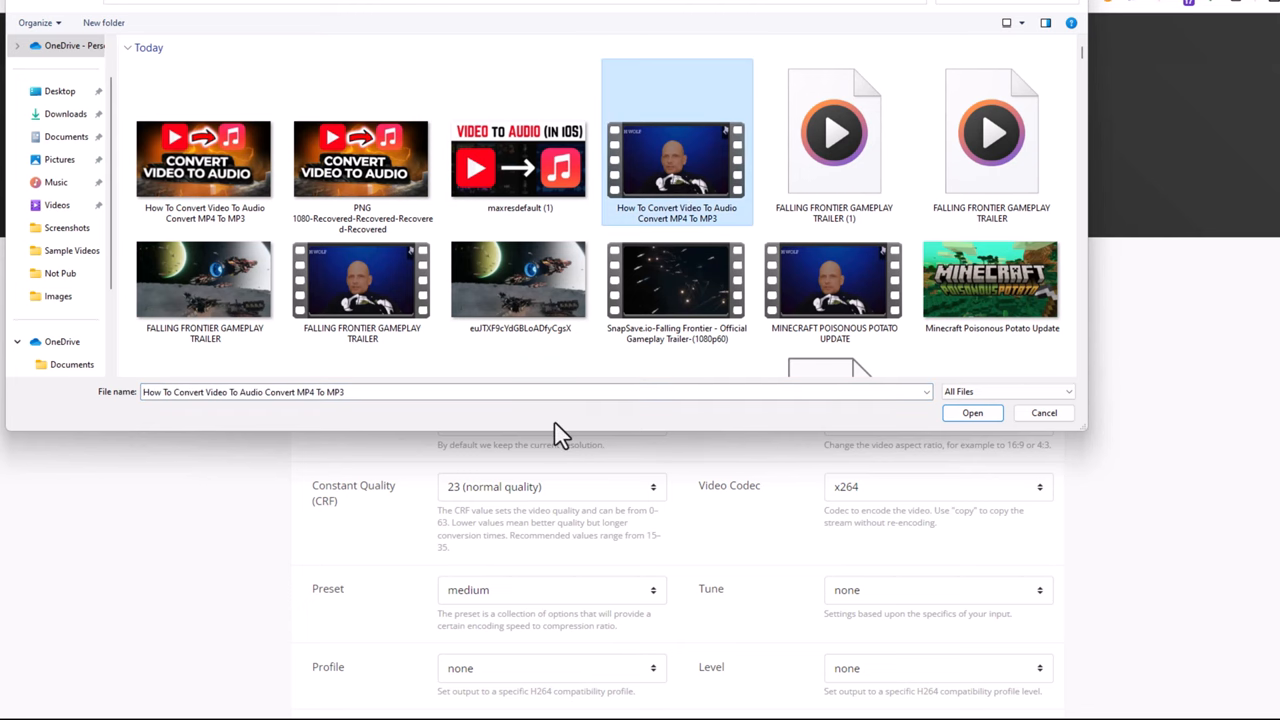
{"action": "left_click", "coordinate": [972, 412]}
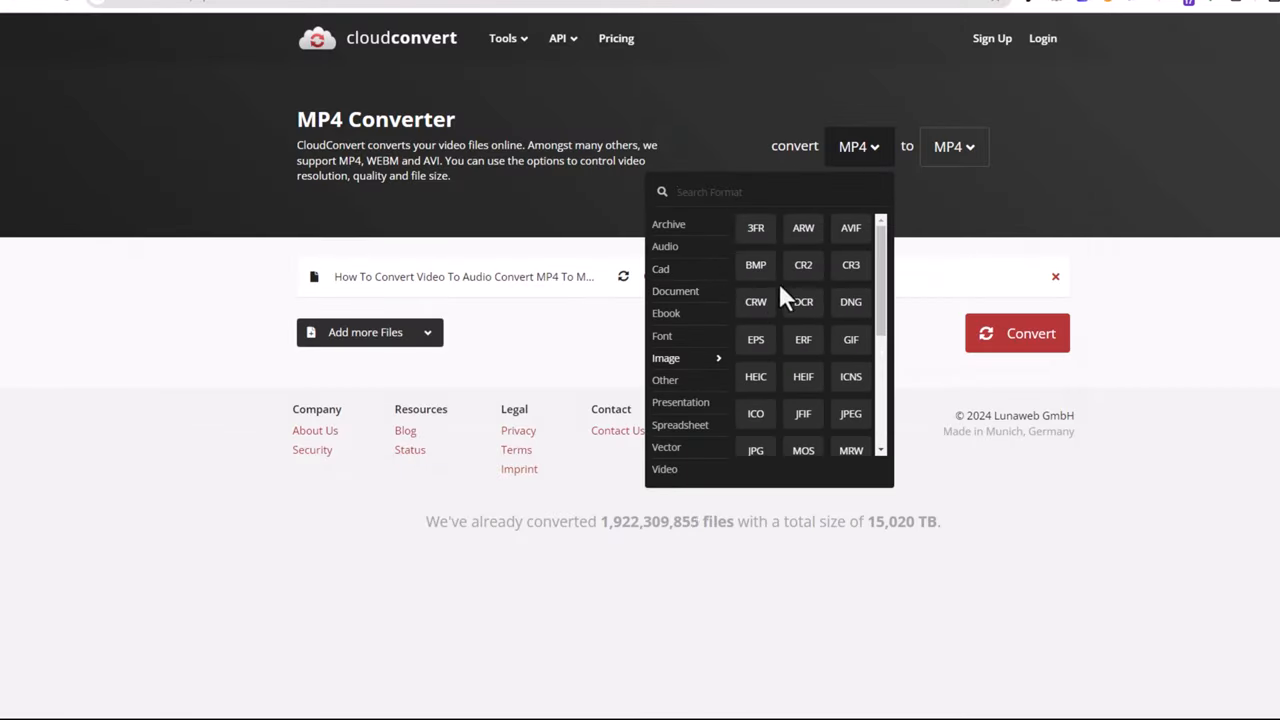
Close the source format list and open the target format list next to 'to'
{"action": "left_click", "coordinate": [858, 146]}
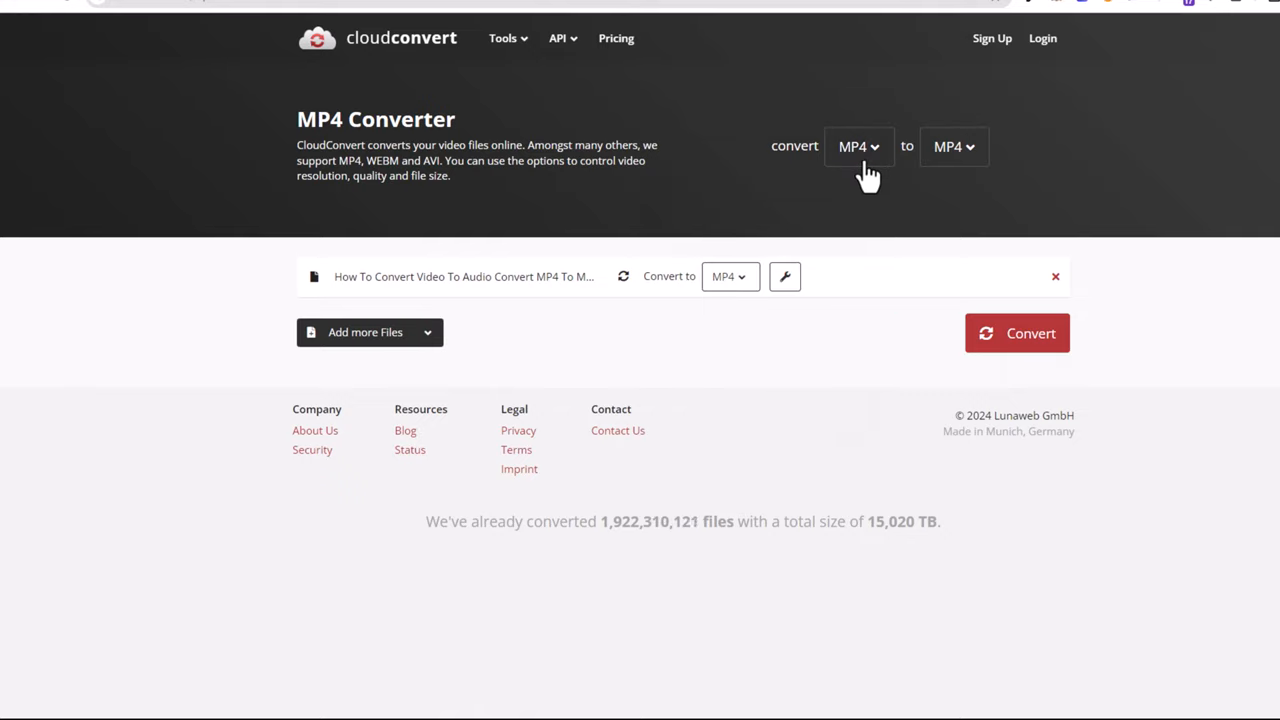
{"action": "left_click", "coordinate": [954, 146]}
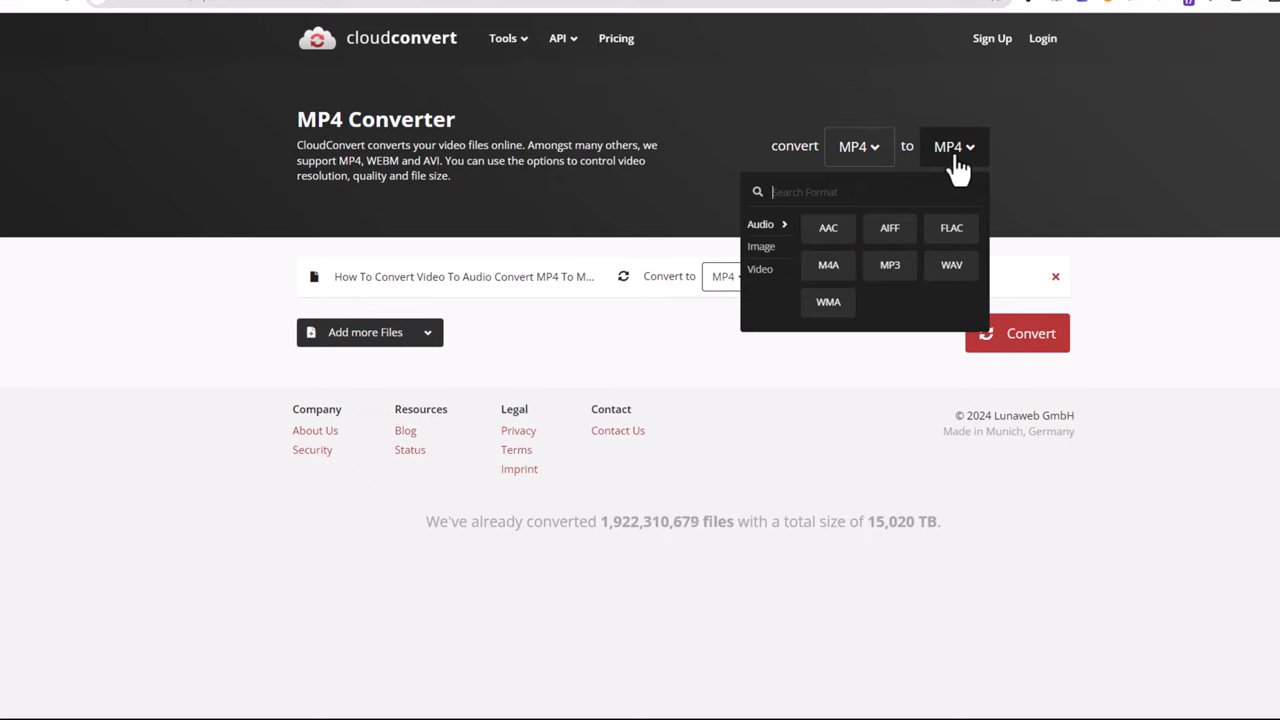
{"action": "left_click", "coordinate": [954, 146]}
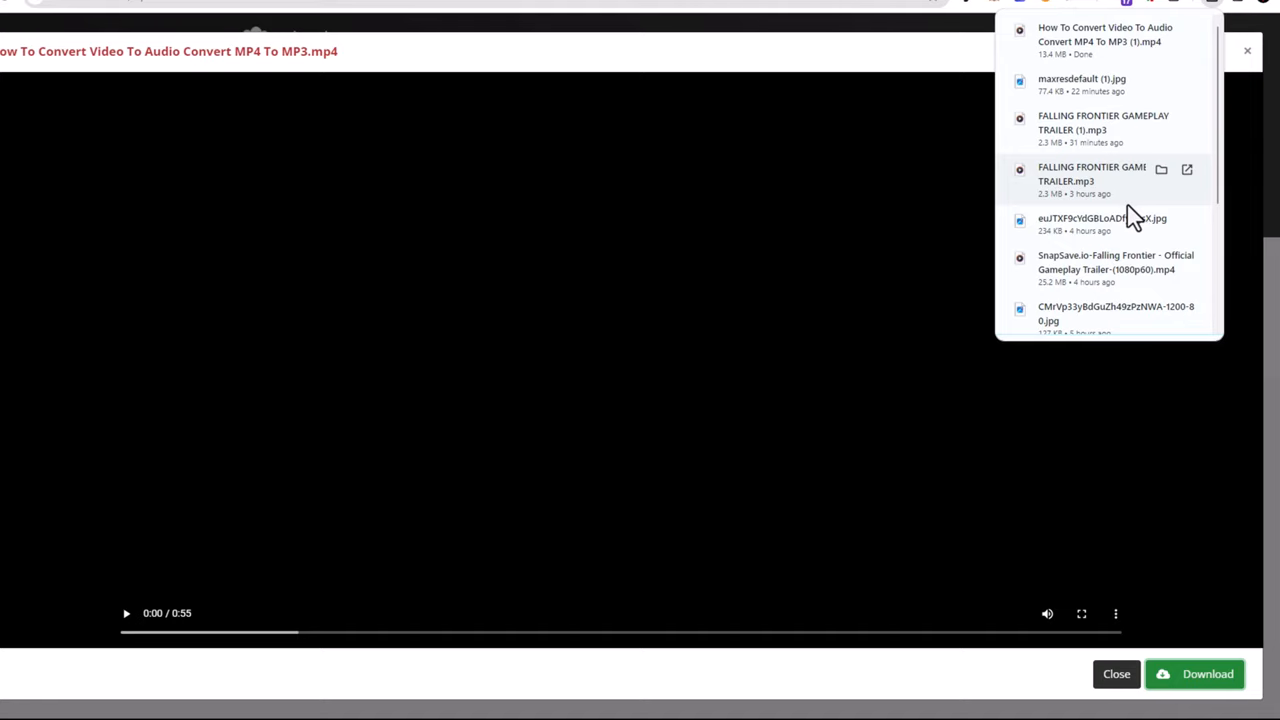
{"action": "mouse_move", "coordinate": [942, 37]}
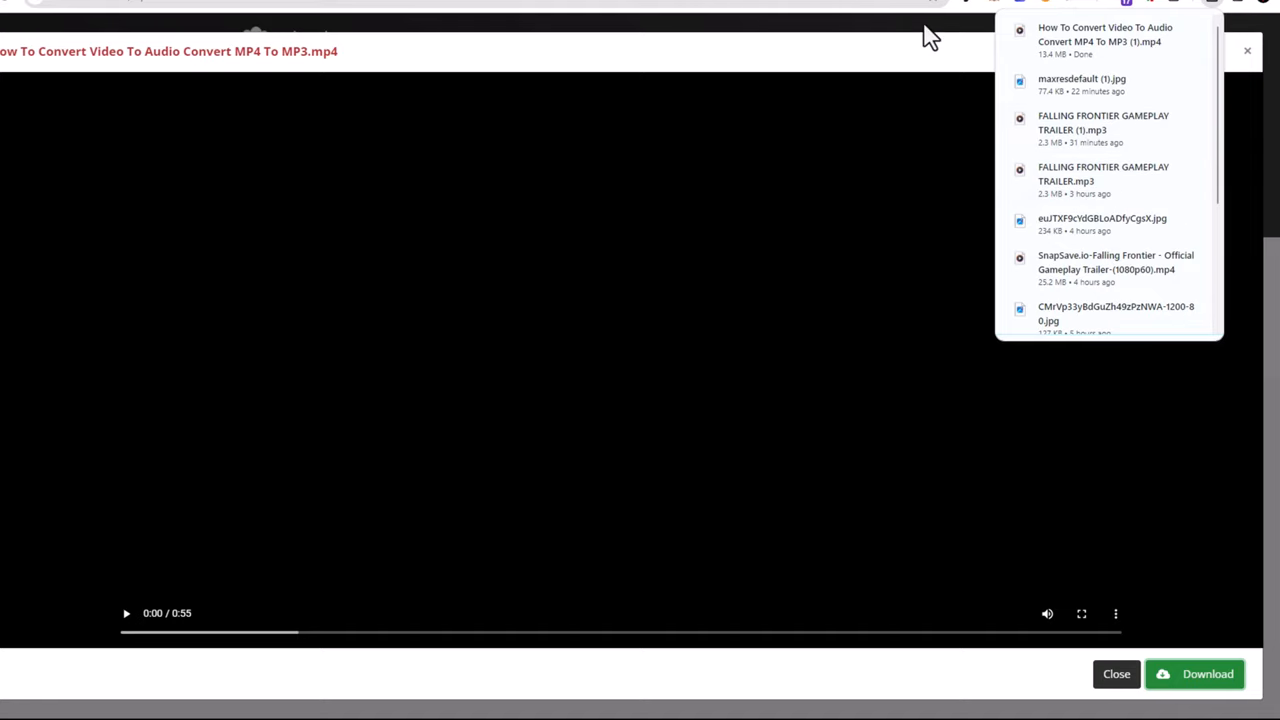